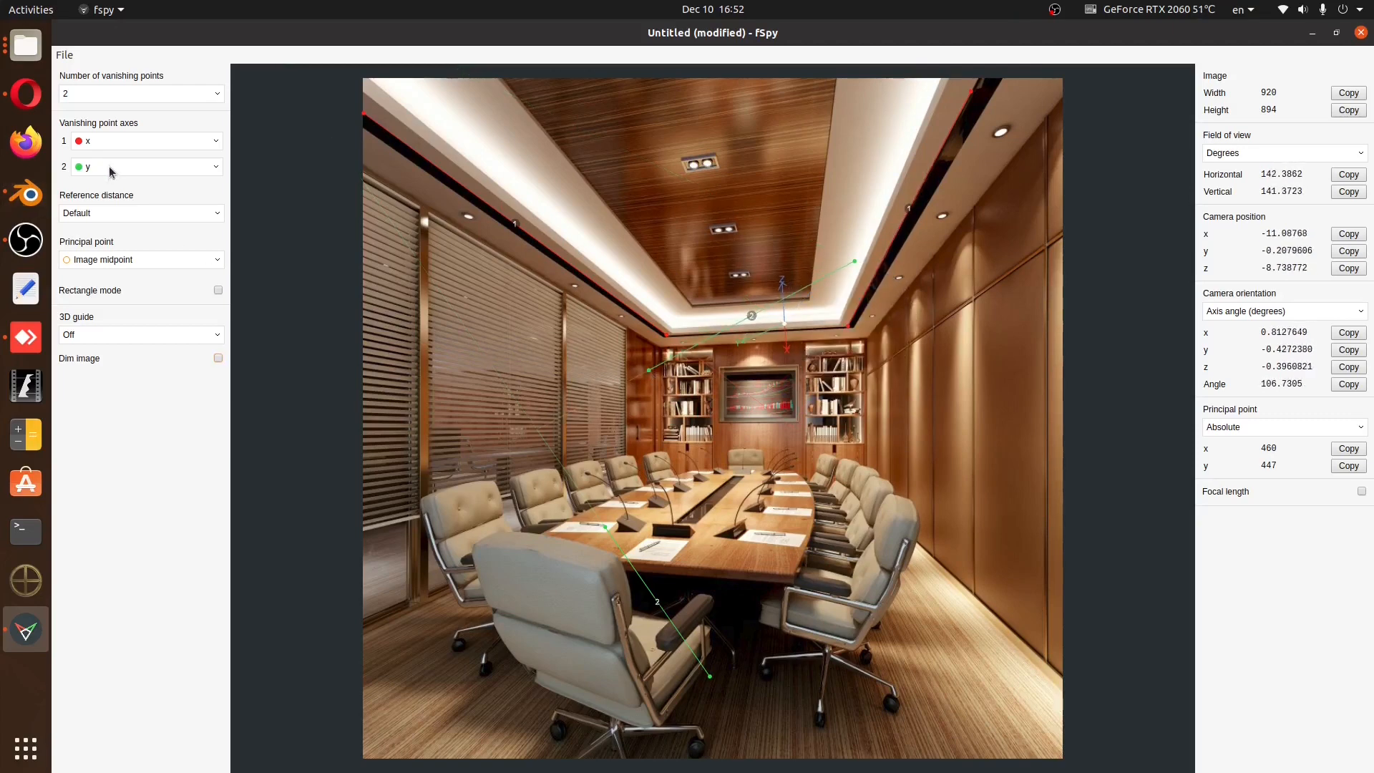
# Place an fSpy vanishing-point control on the conference-room photo's edge
pyautogui.click(140, 166)
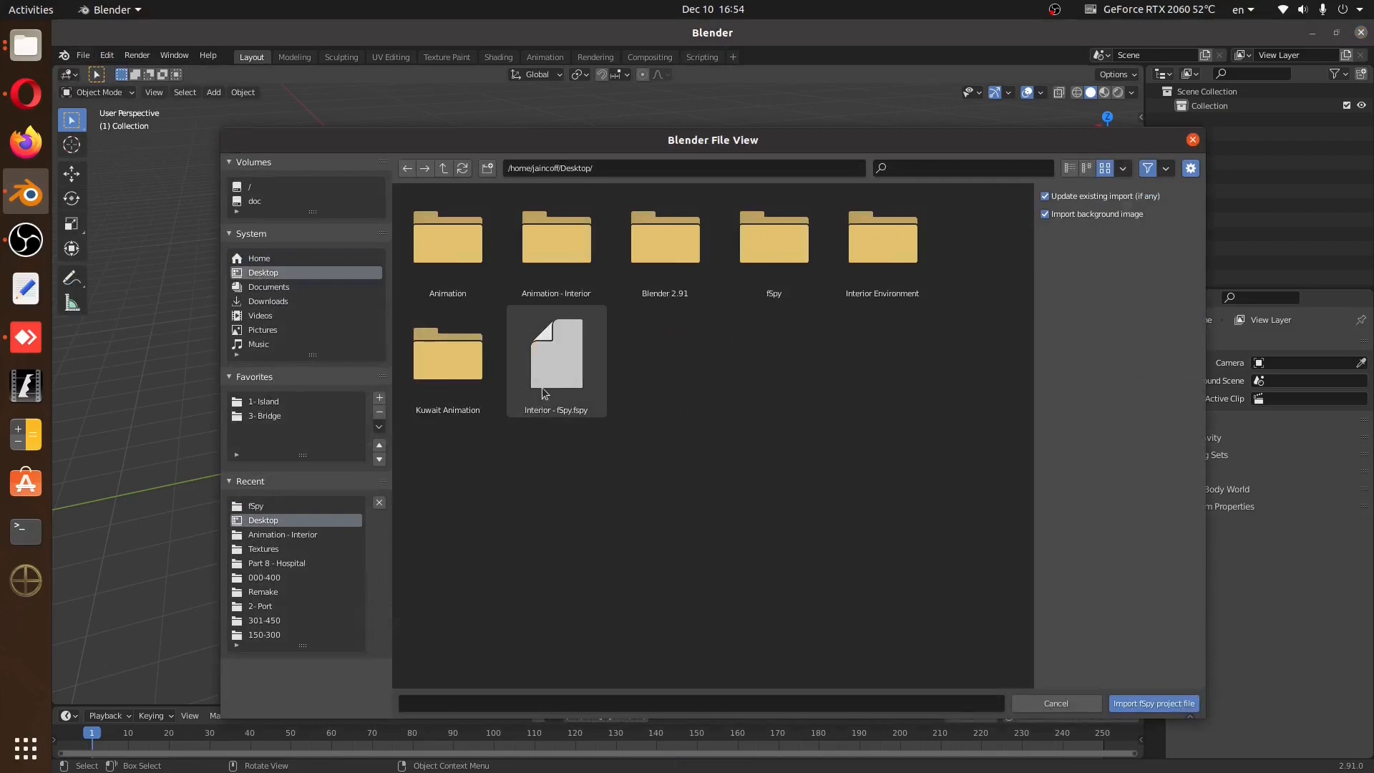
# Import 'Interior - fSpy.fspy' from the Desktop as the scene camera
pyautogui.click(1154, 703)
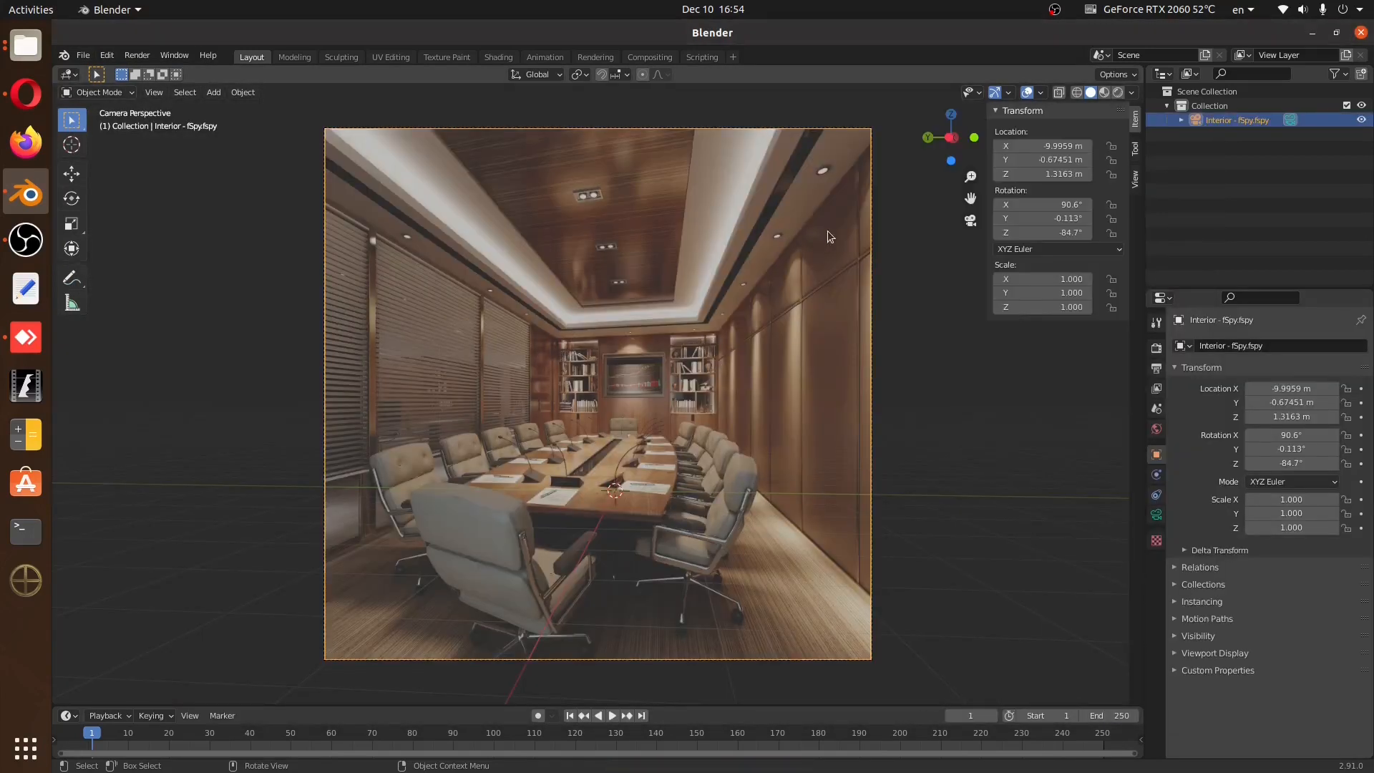
pyautogui.moveTo(1043, 173)
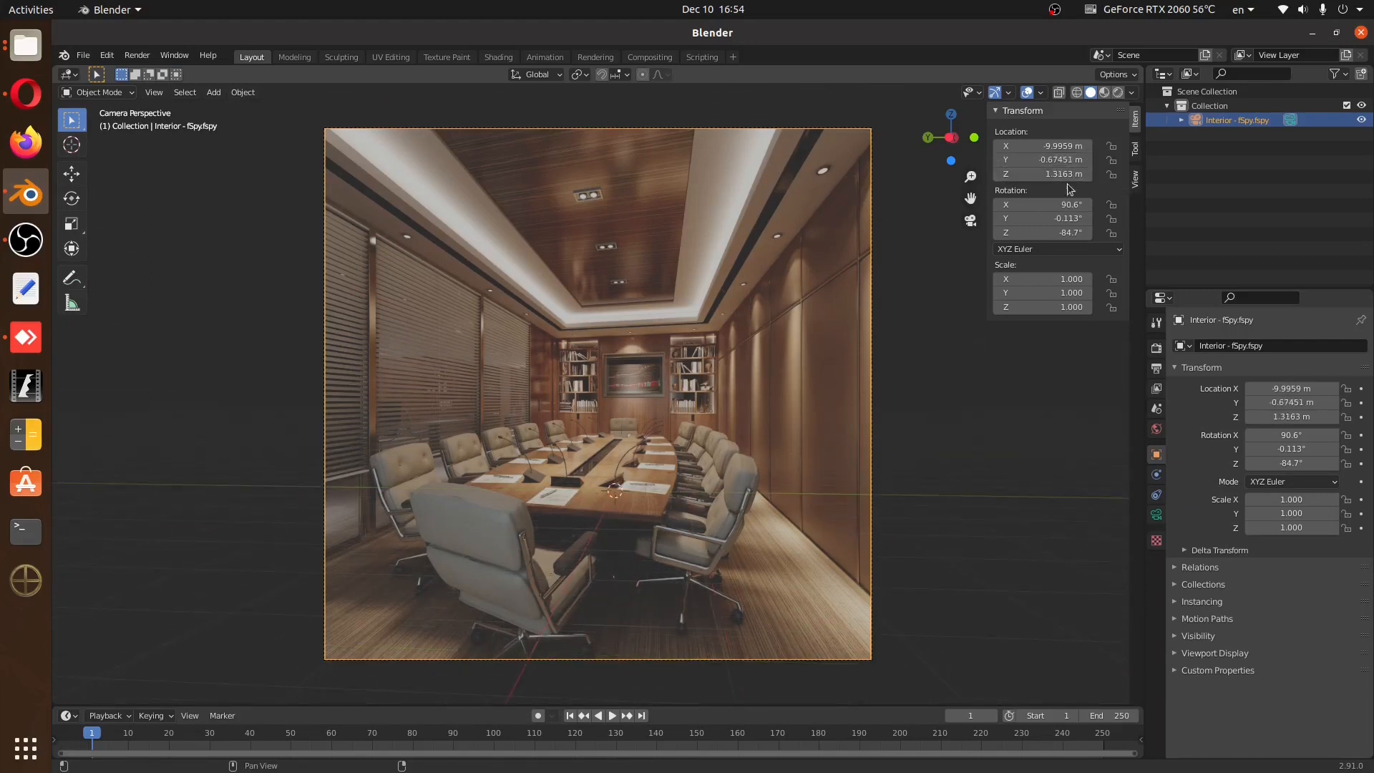
pyautogui.click(1042, 218)
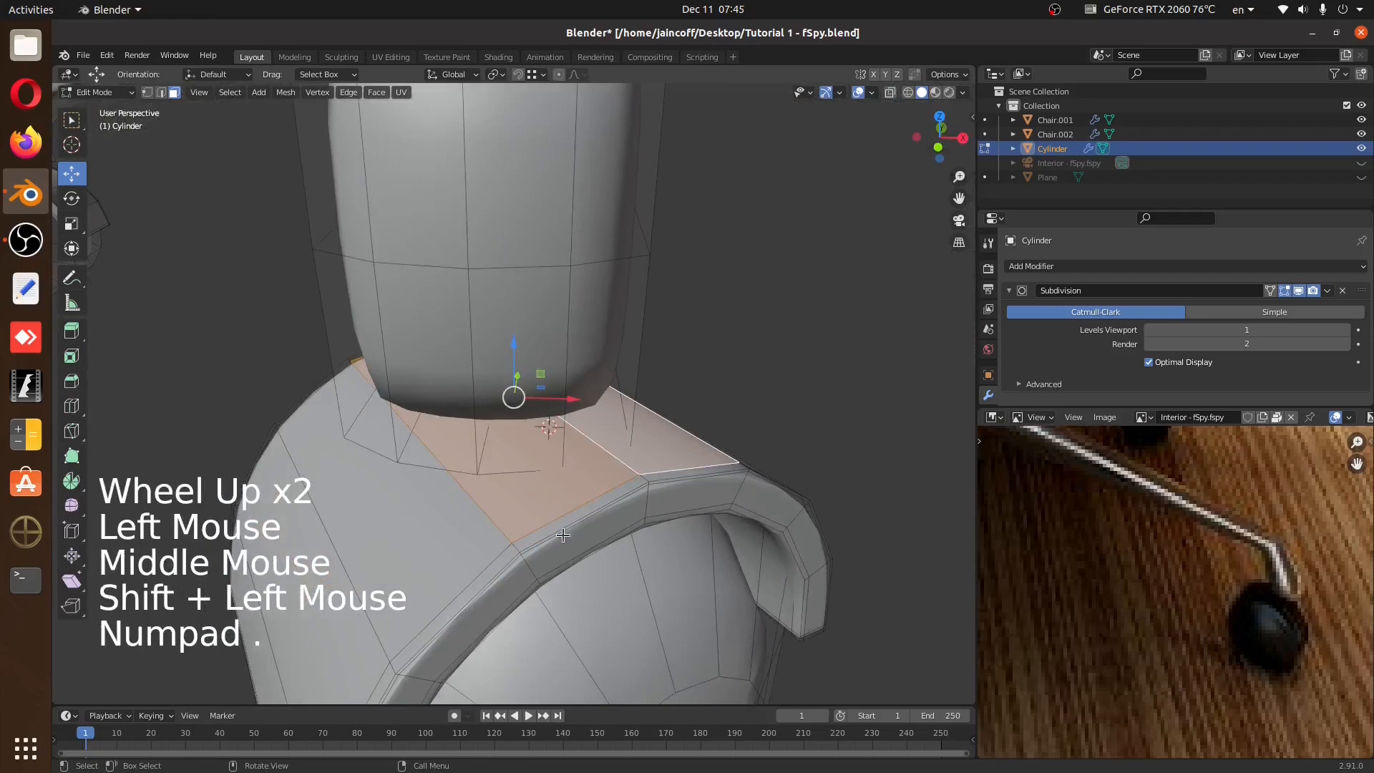
# Edit the room geometry, then load a dark wood plank image for the table material
pyautogui.press('Tab')
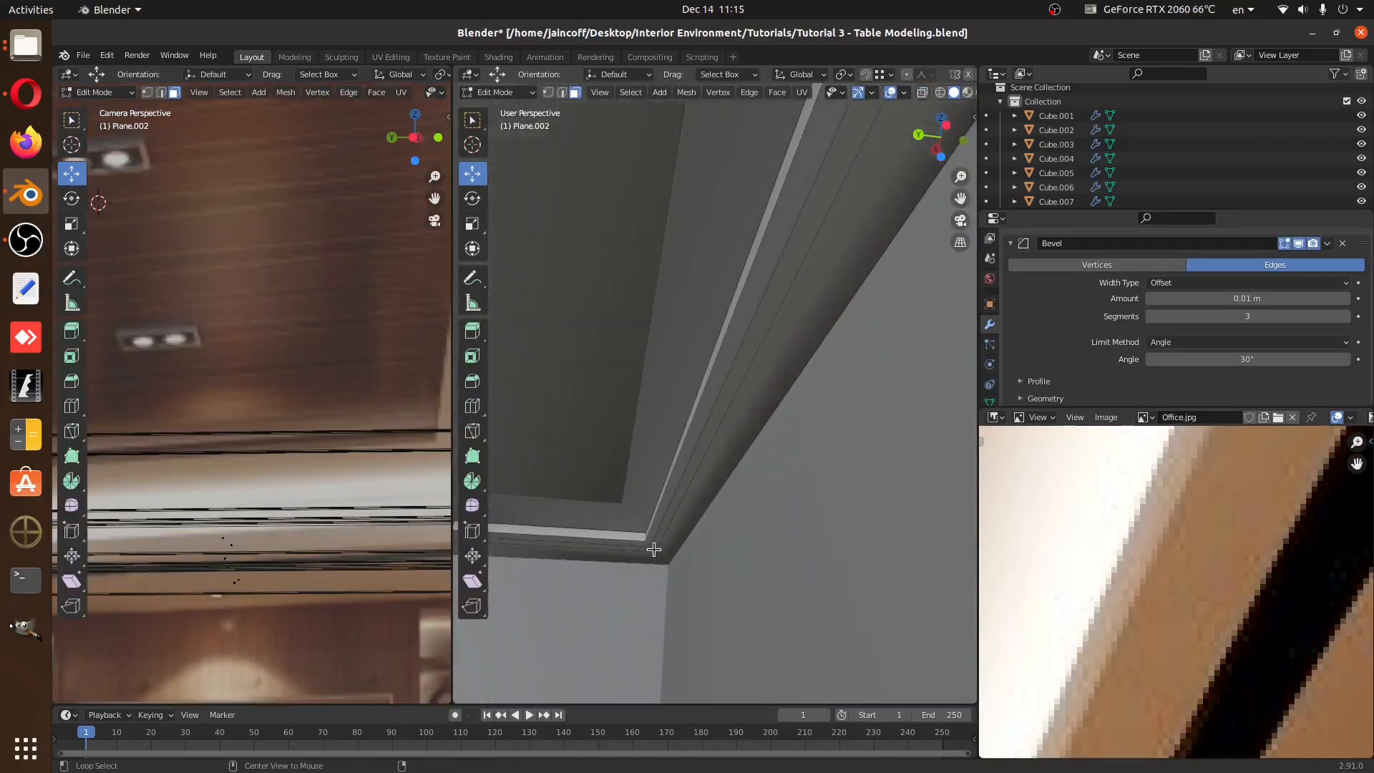
pyautogui.scroll(3)
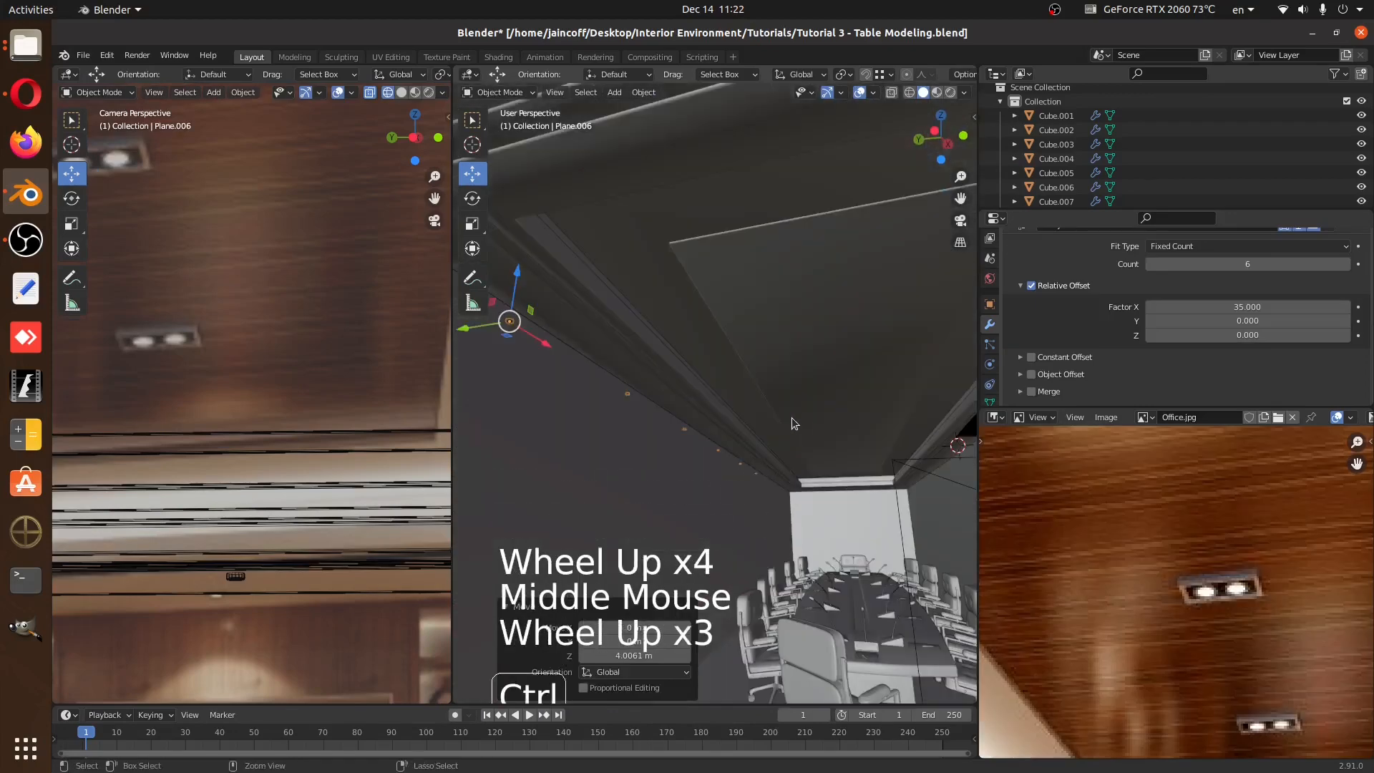
pyautogui.press('ctrl+z')
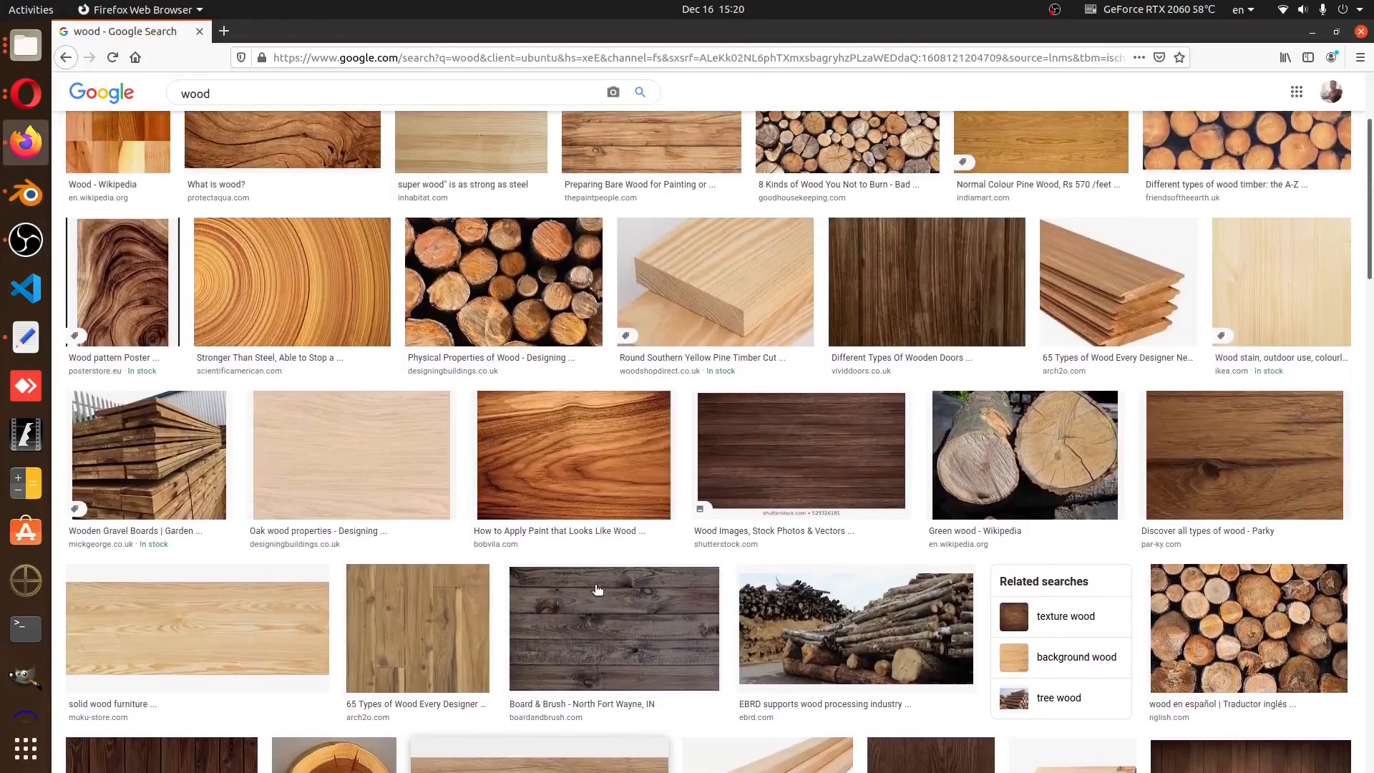
pyautogui.click(292, 282)
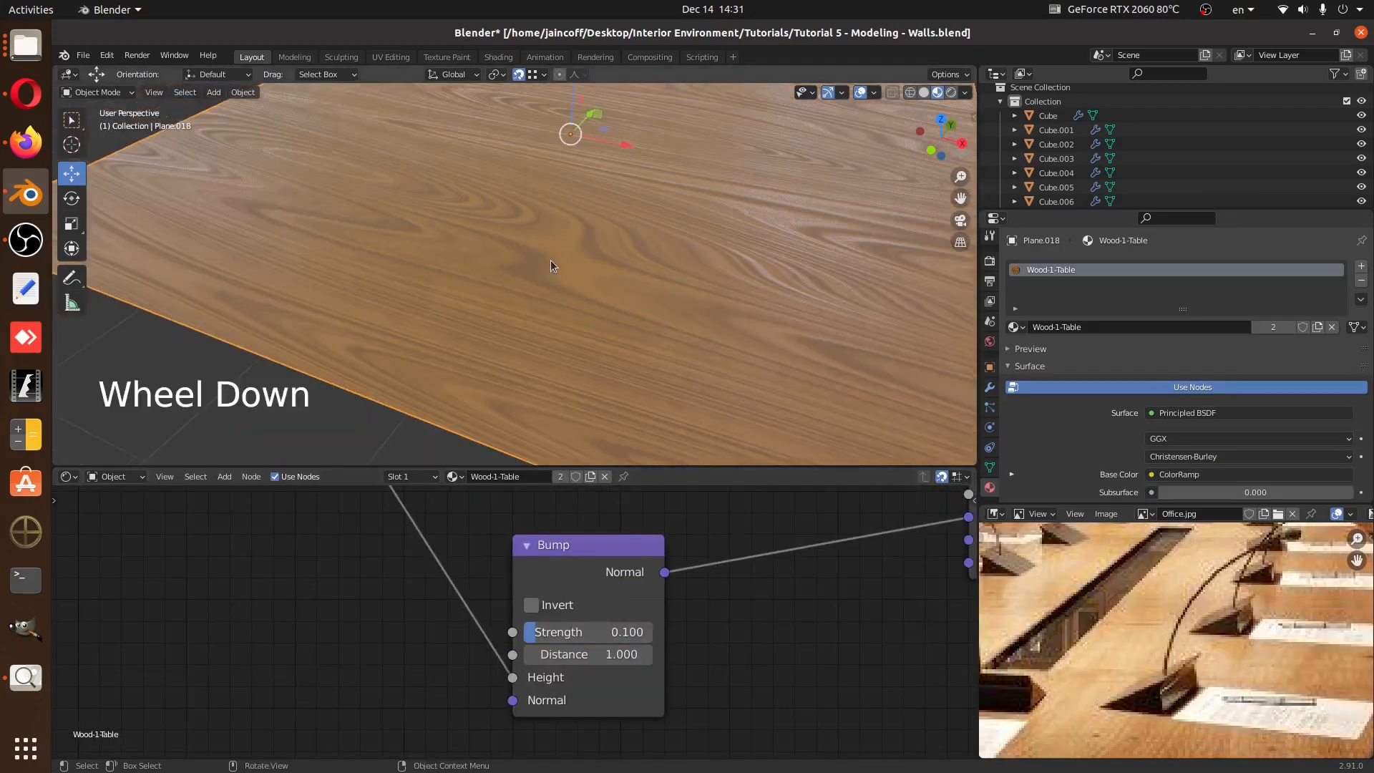
# Zoom the Shader Editor to place a Voronoi Texture for the Leather-1 material
pyautogui.scroll(-3)
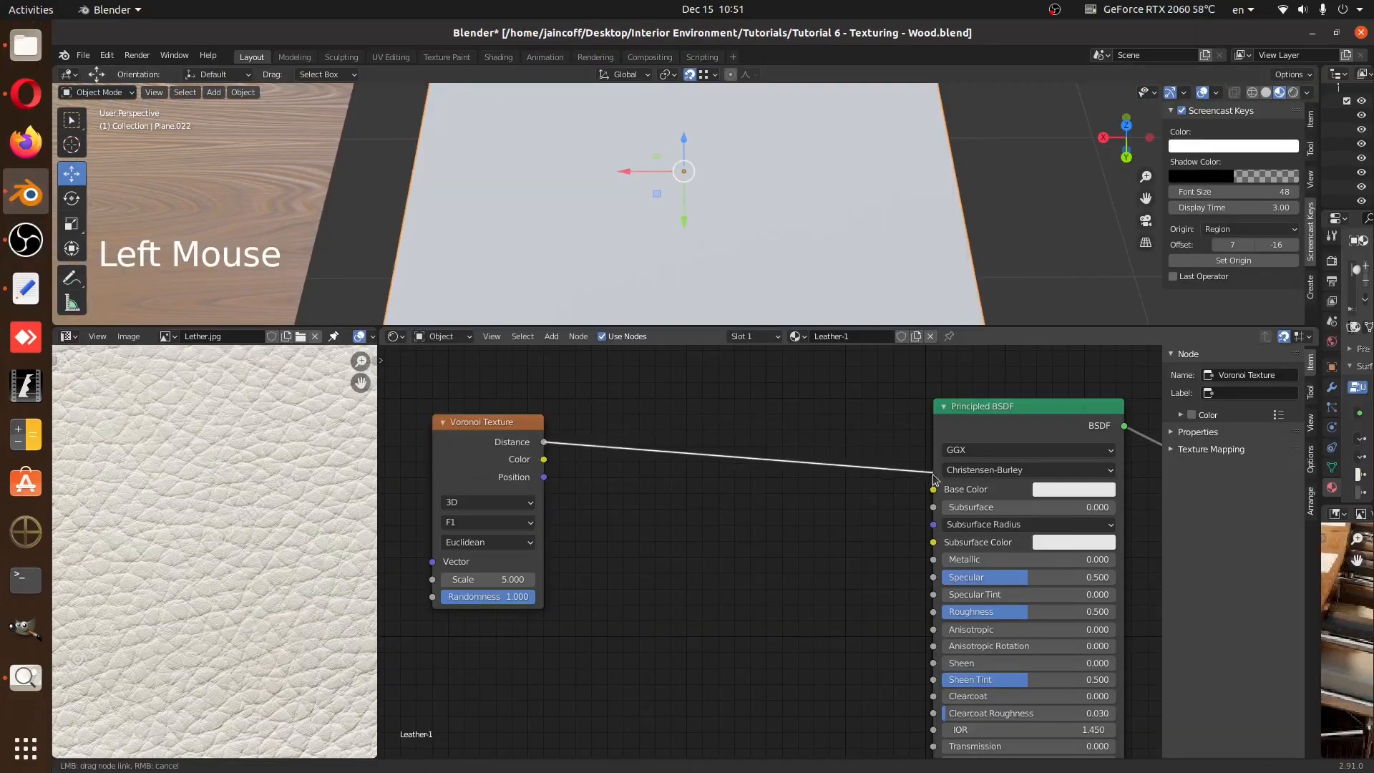
# Wire the Voronoi Texture node toward the Principled BSDF of Leather-1
pyautogui.click(487, 521)
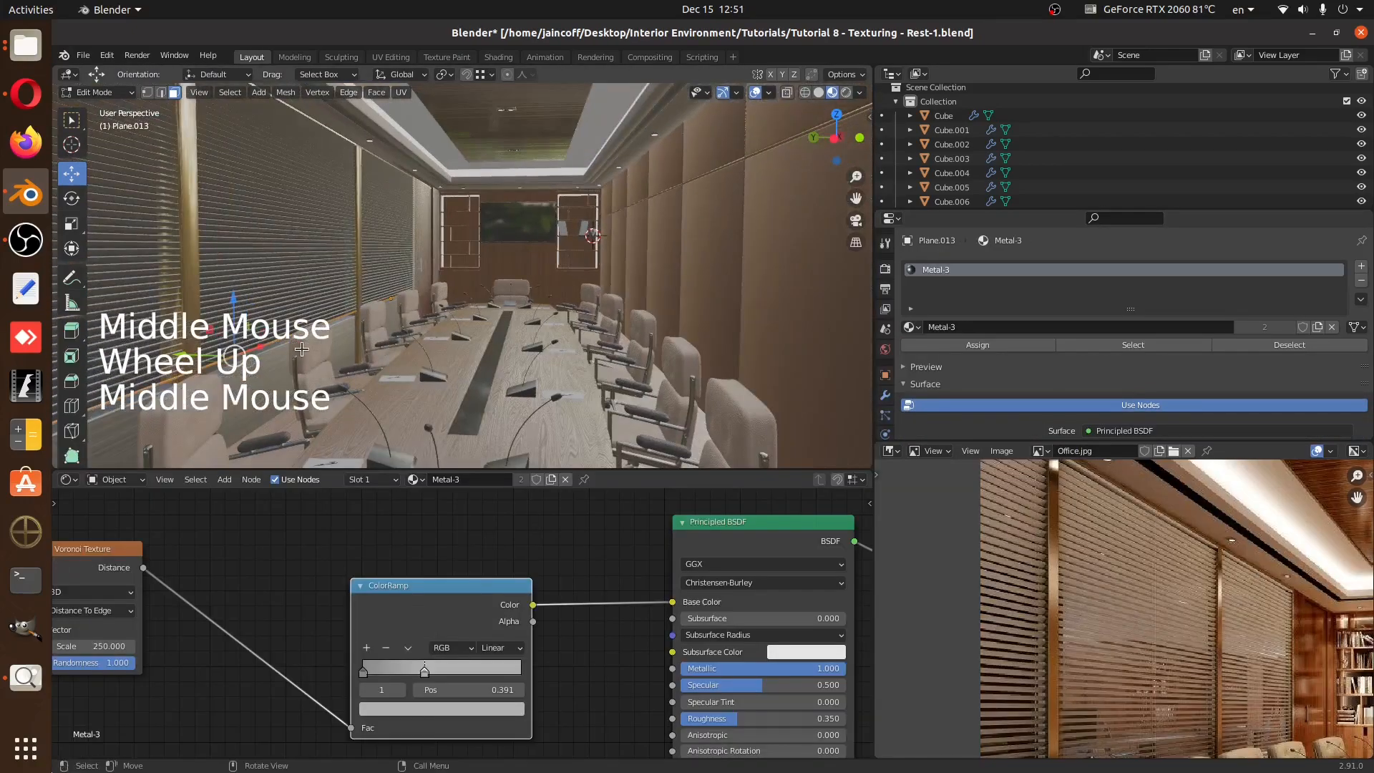
# Rotate the Metal-3 textured part in the viewport after zooming in
pyautogui.scroll(3)
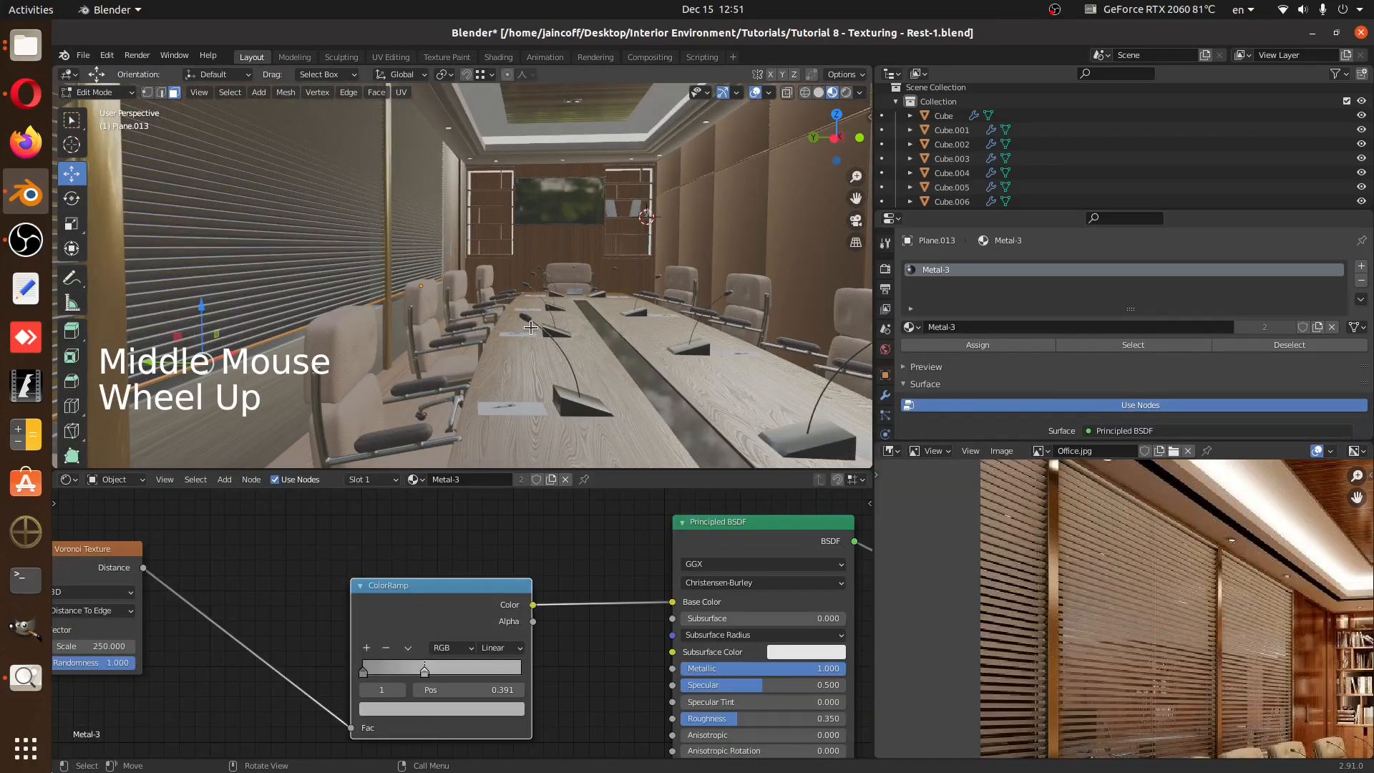
pyautogui.press('r')
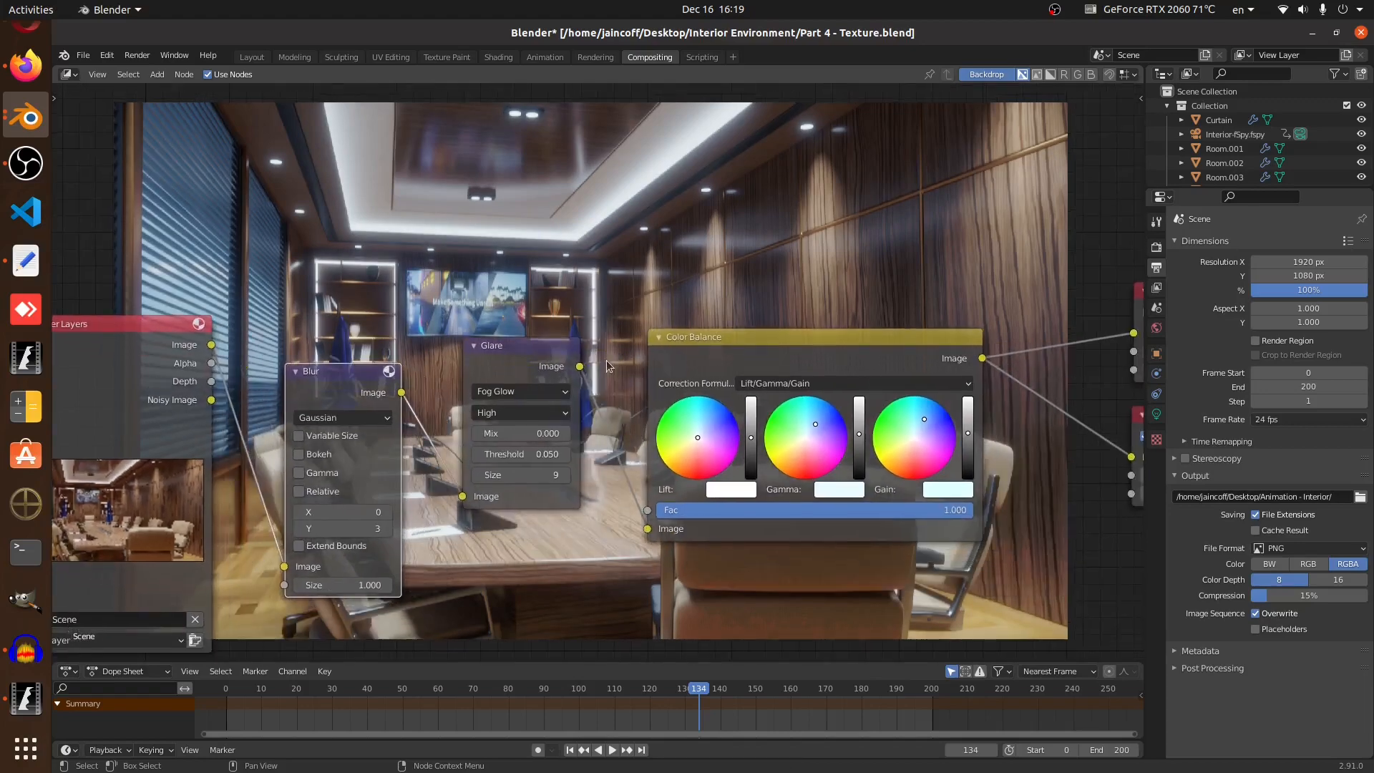
# Switch to the animation view of the keyframed fSpy camera transform
pyautogui.click(251, 55)
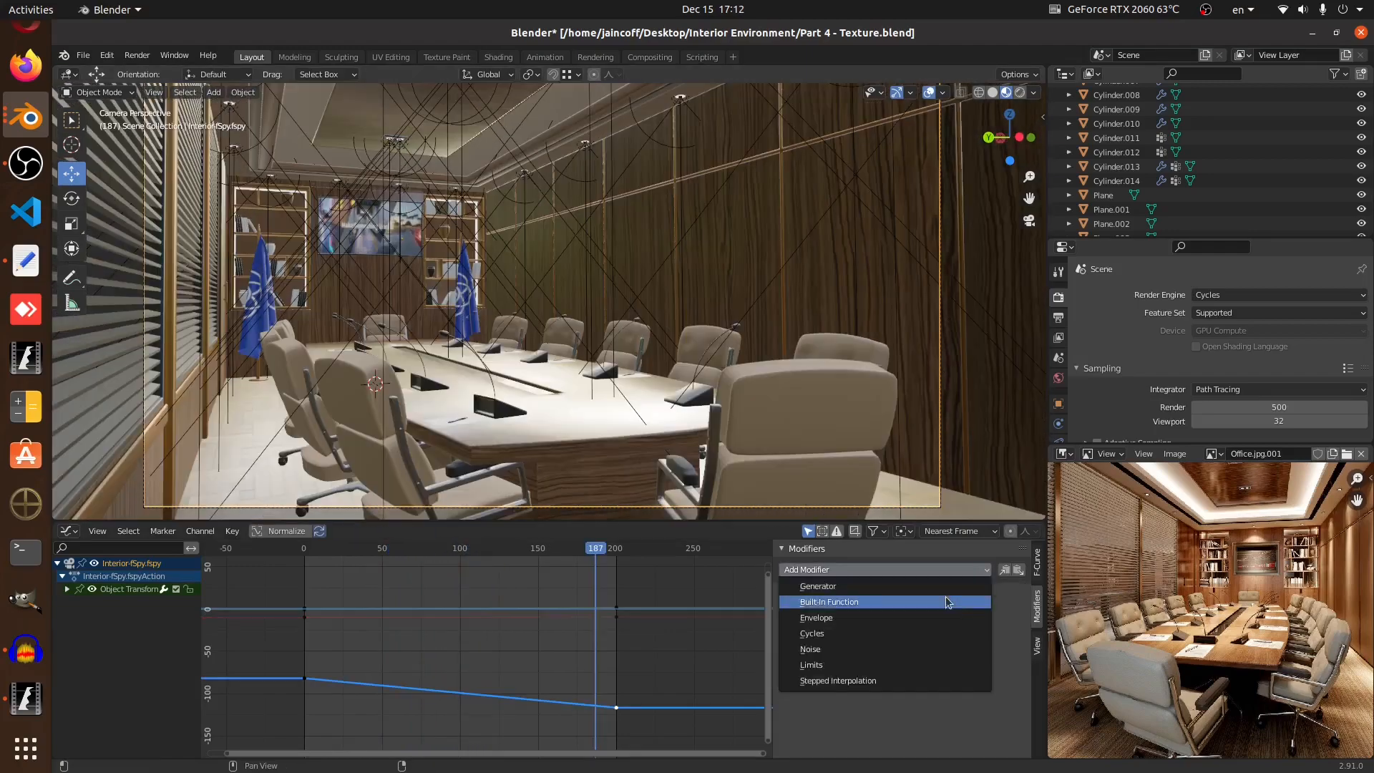
# Add a Noise modifier to the camera's F-Curve in the Graph Editor
pyautogui.click(810, 648)
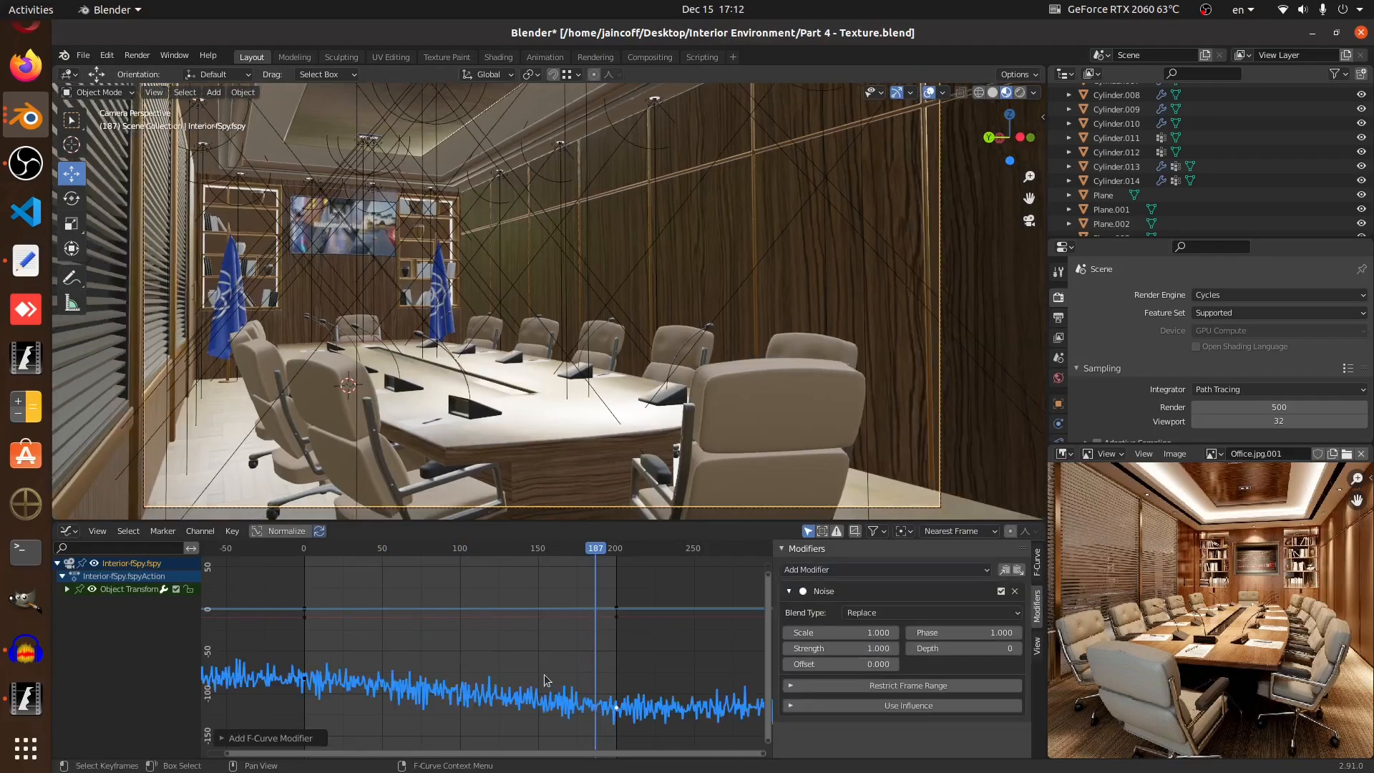
pyautogui.click(304, 549)
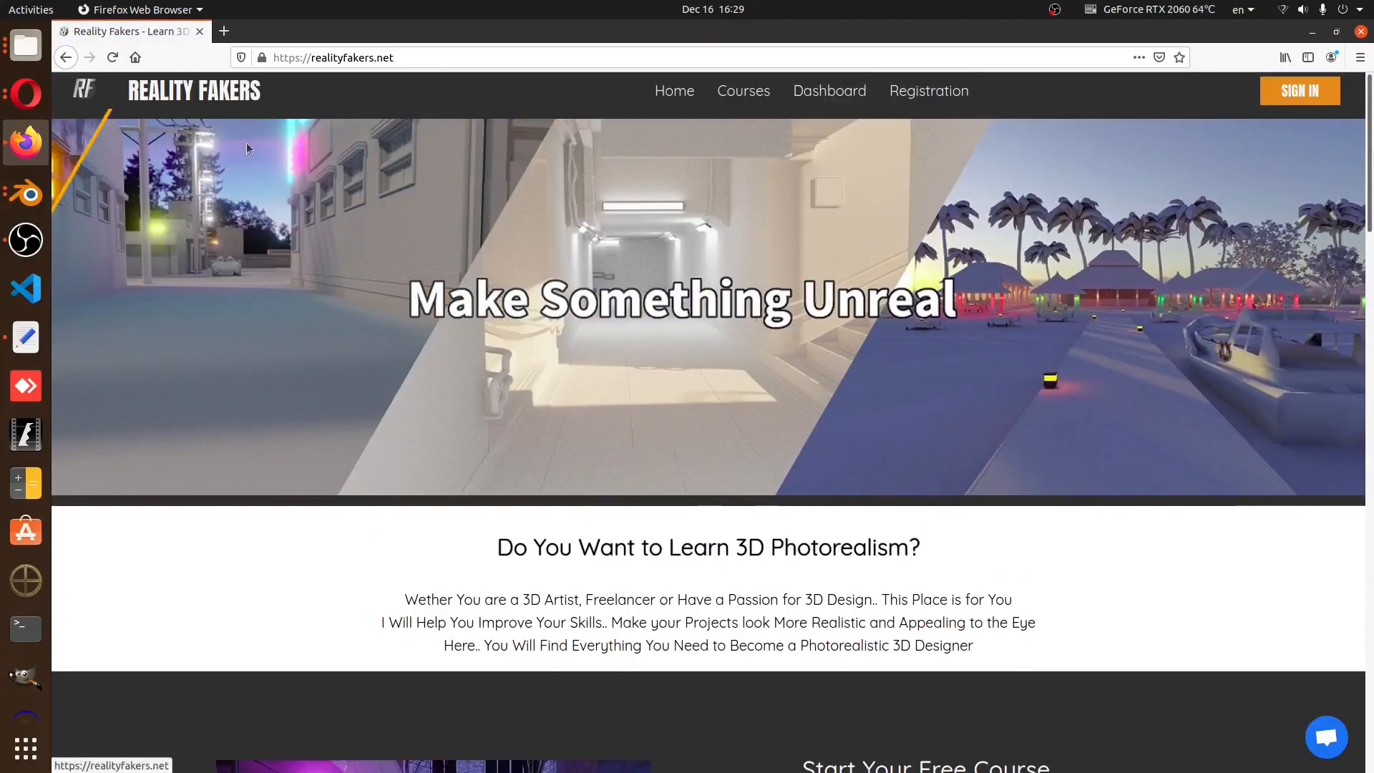
# Subscribe to the Reality Fakers YouTube channel
pyautogui.scroll(-3)
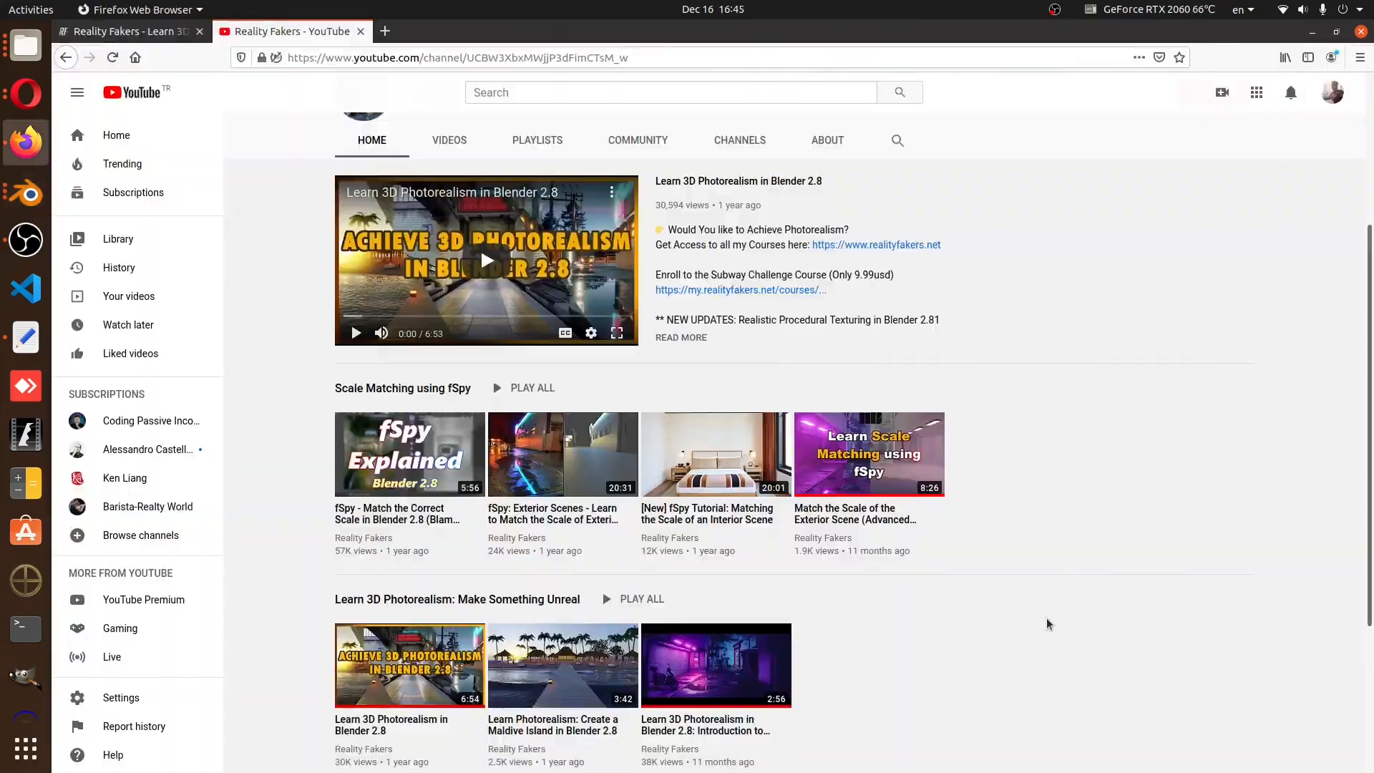
pyautogui.scroll(3)
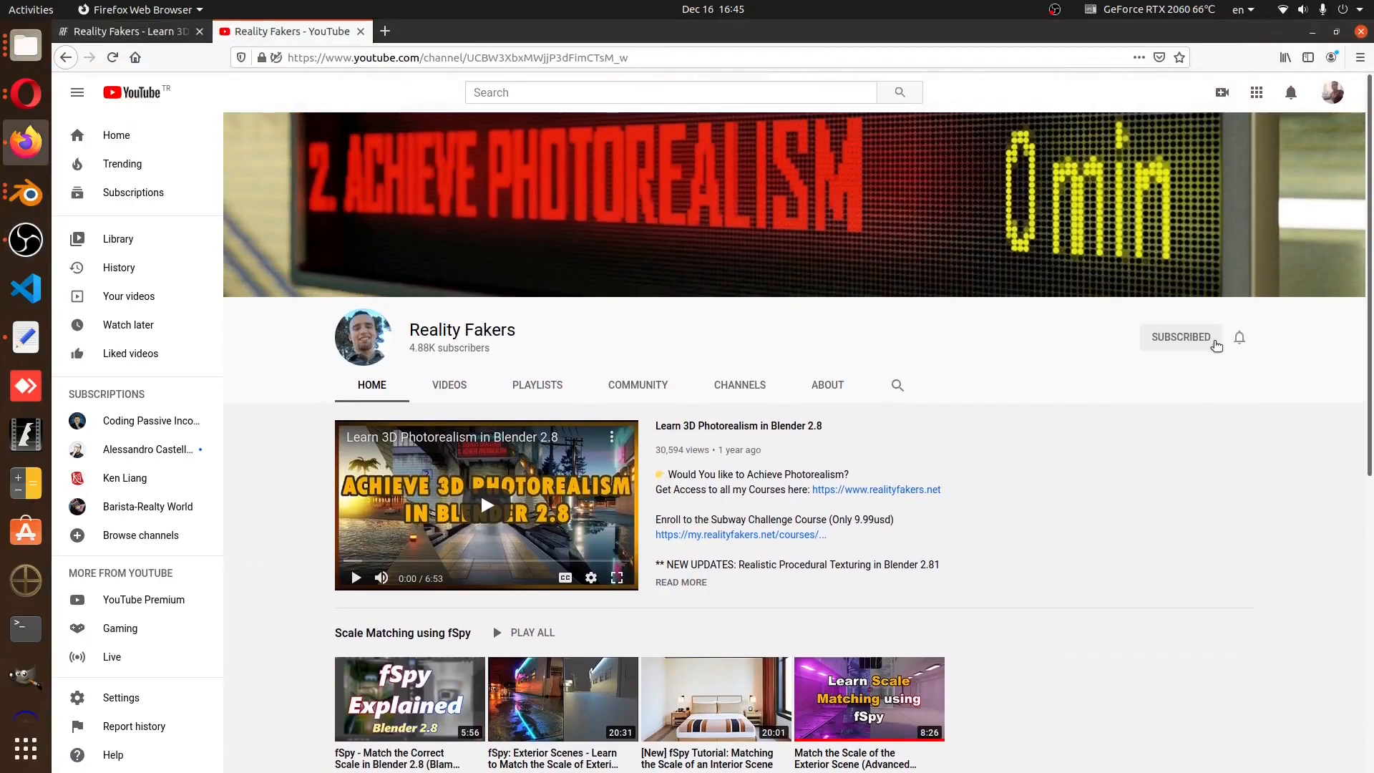
pyautogui.click(1239, 338)
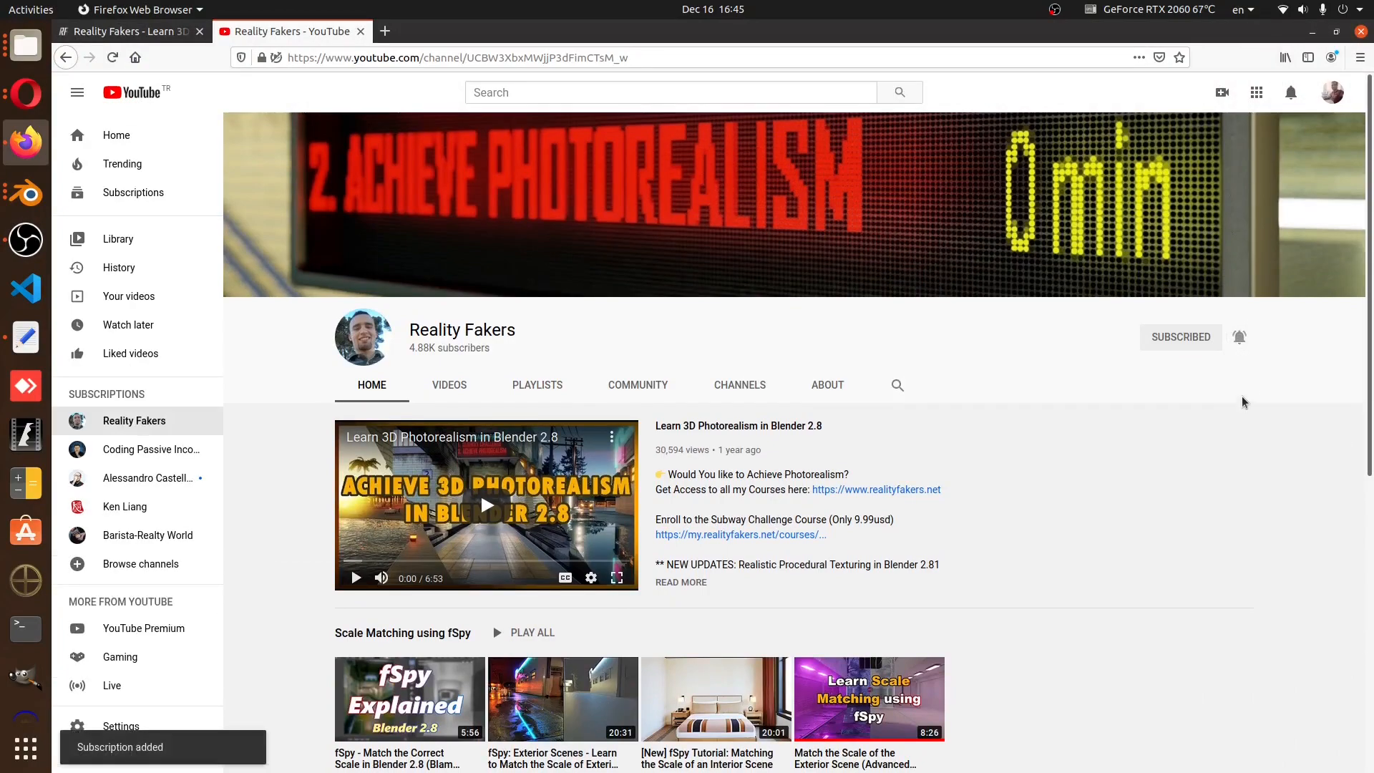